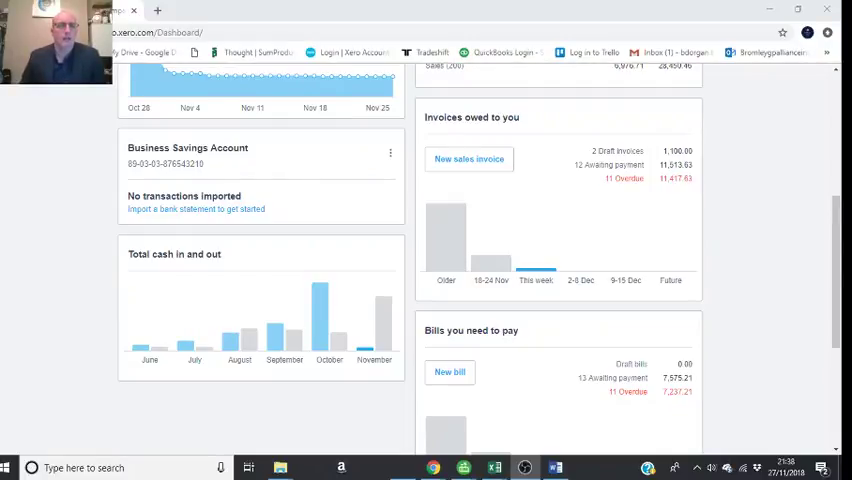
{"action": "mouse_move", "coordinate": [813, 245]}
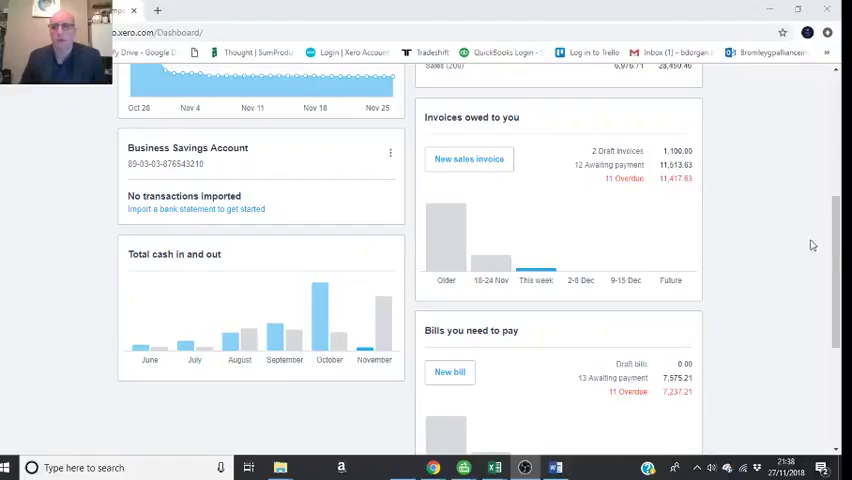
- Review the dashboard and list the invoices still awaiting payment
{"action": "scroll", "scroll_direction": "up", "scroll_amount": 3}
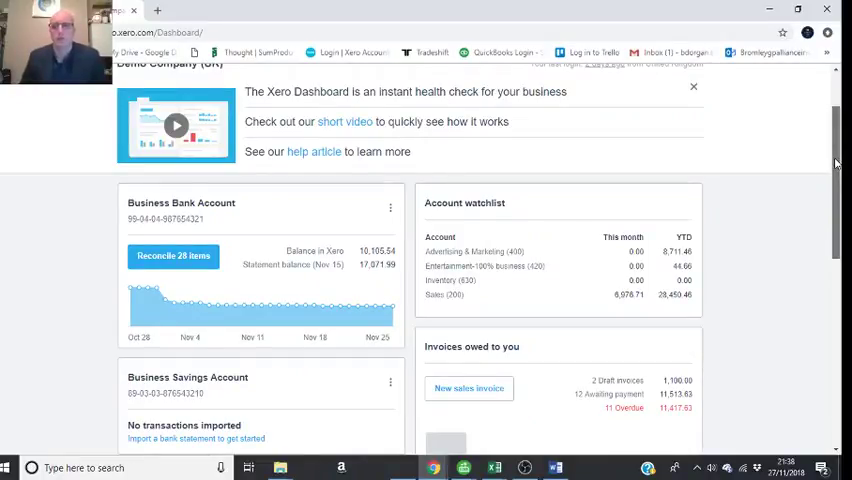
{"action": "scroll", "scroll_direction": "down", "scroll_amount": 3}
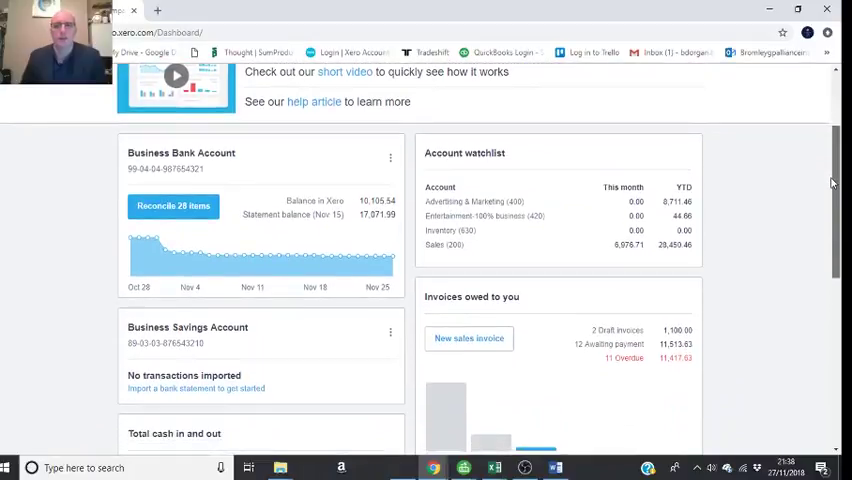
{"action": "scroll", "scroll_direction": "down", "scroll_amount": 3}
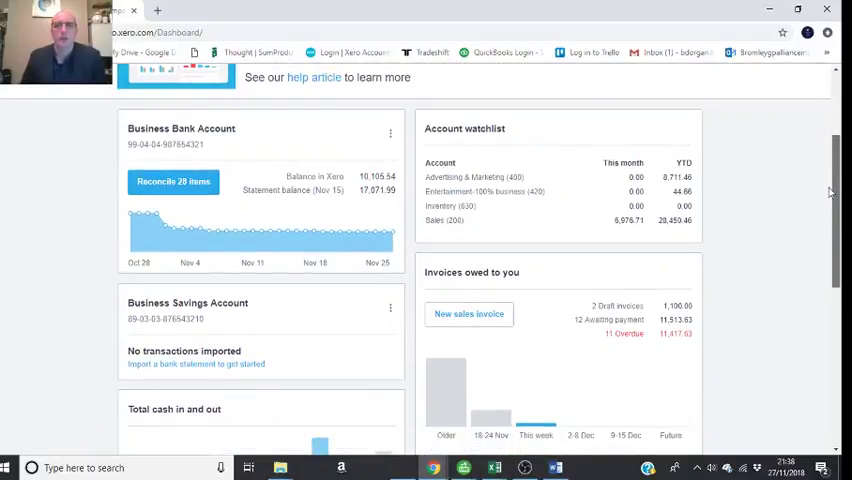
{"action": "scroll", "scroll_direction": "up", "scroll_amount": 3}
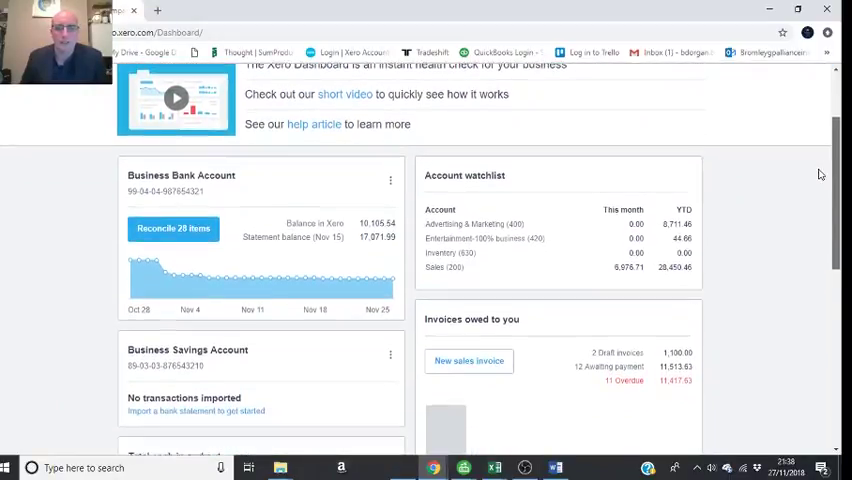
{"action": "scroll", "scroll_direction": "down", "scroll_amount": 3}
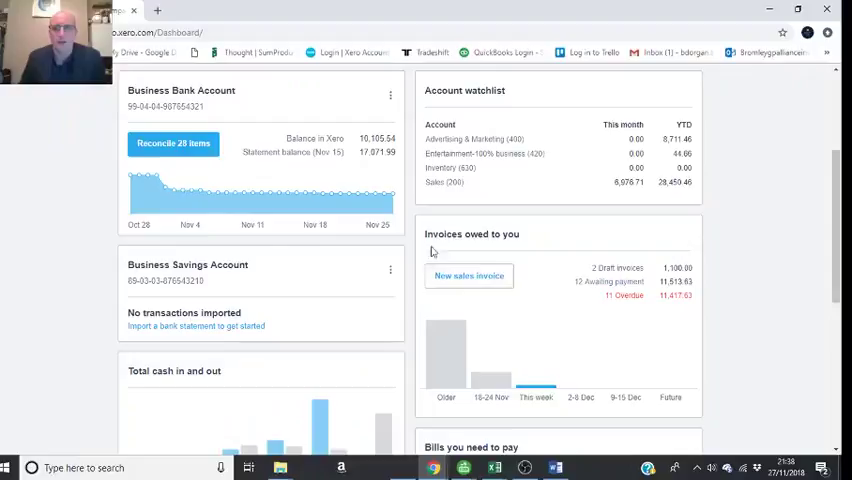
{"action": "mouse_move", "coordinate": [678, 292]}
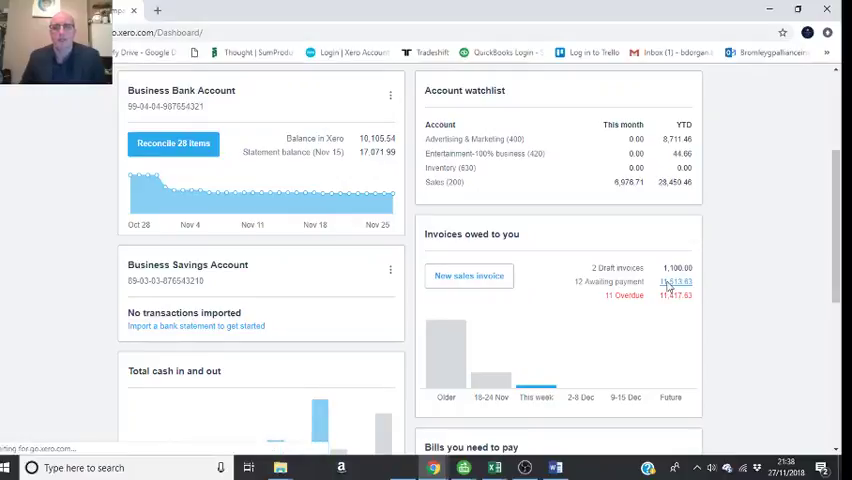
{"action": "left_click", "coordinate": [674, 282]}
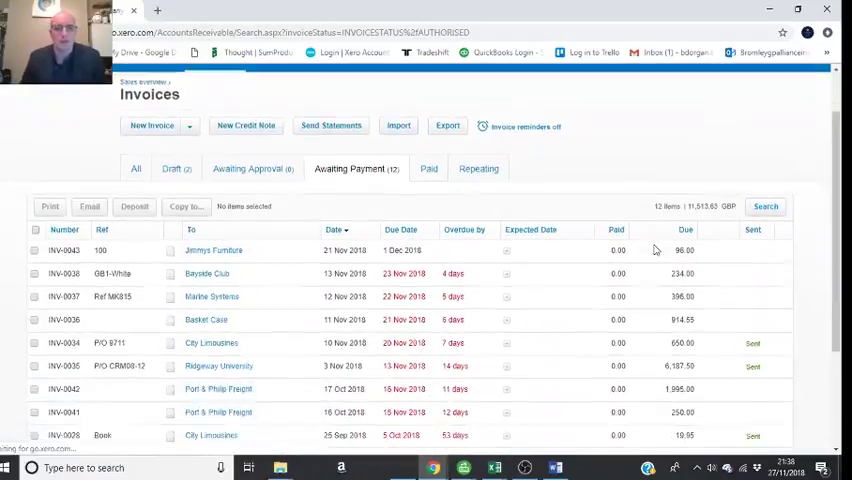
{"action": "scroll", "scroll_direction": "down", "scroll_amount": 3}
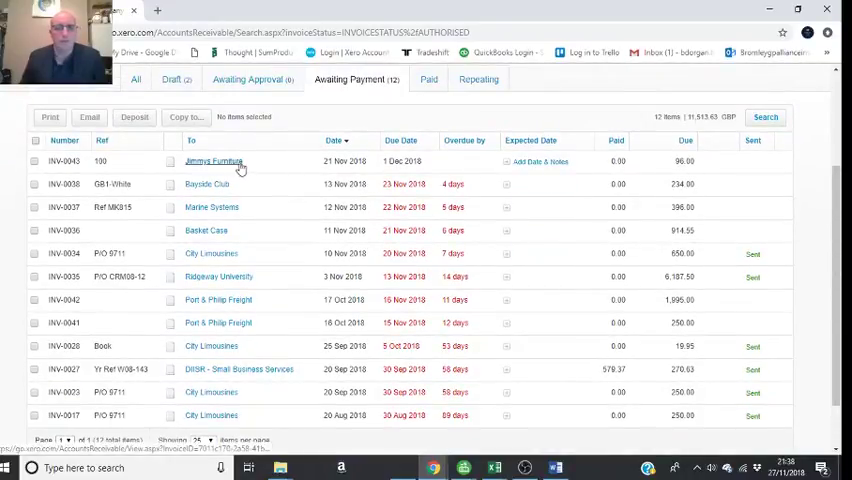
{"action": "mouse_move", "coordinate": [666, 175]}
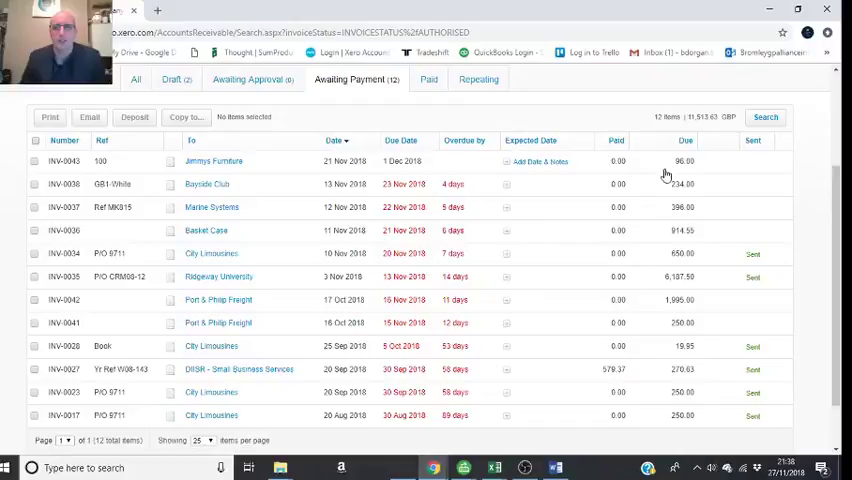
{"action": "mouse_move", "coordinate": [570, 250]}
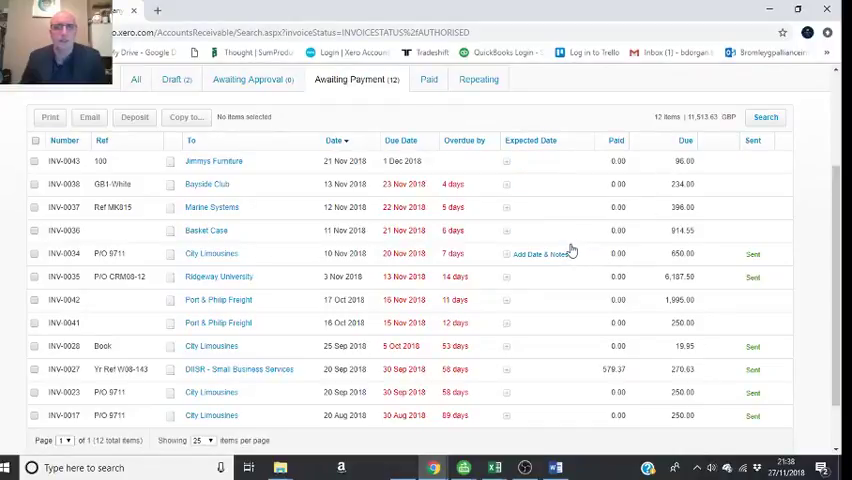
{"action": "scroll", "scroll_direction": "down", "scroll_amount": 3}
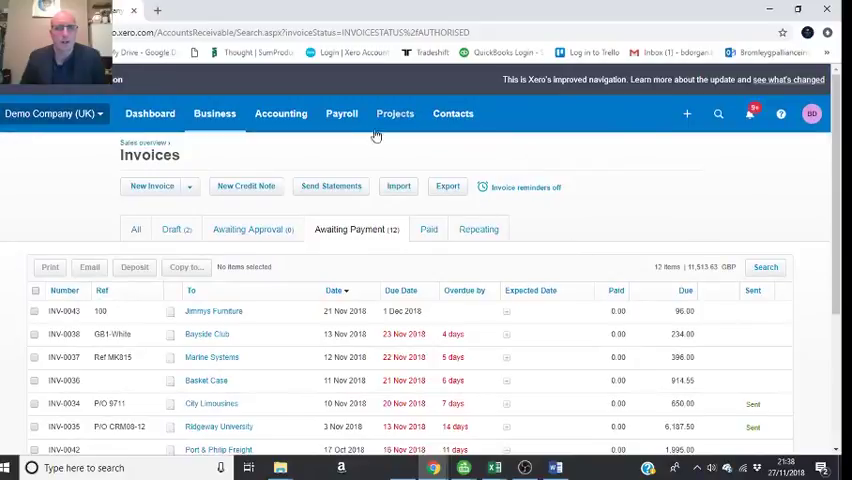
- Bring up the Aged Receivables report from the Accounting menu
{"action": "left_click", "coordinate": [280, 113]}
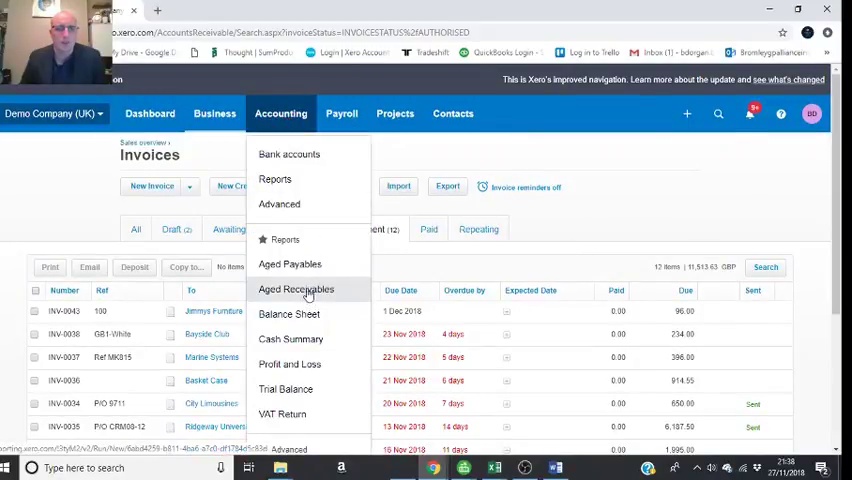
{"action": "left_click", "coordinate": [296, 289]}
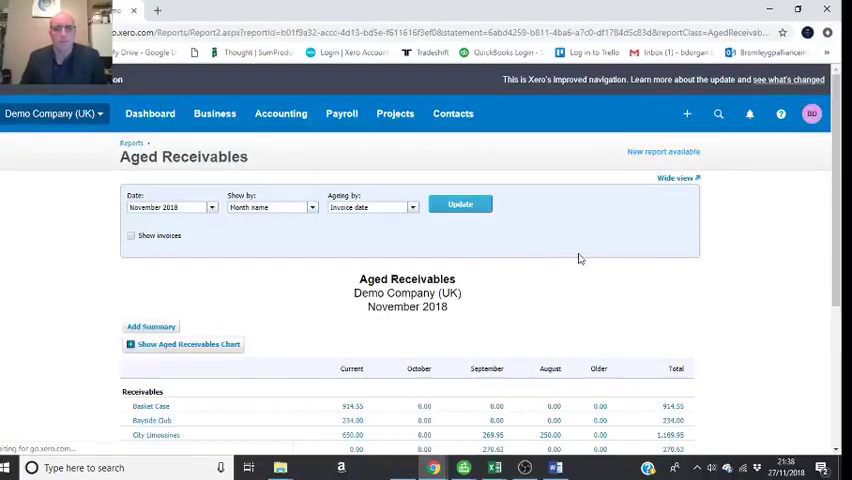
- Dismiss the new-report notice and drill into Basket Case's 914.55 balance
{"action": "scroll", "scroll_direction": "down", "scroll_amount": 3}
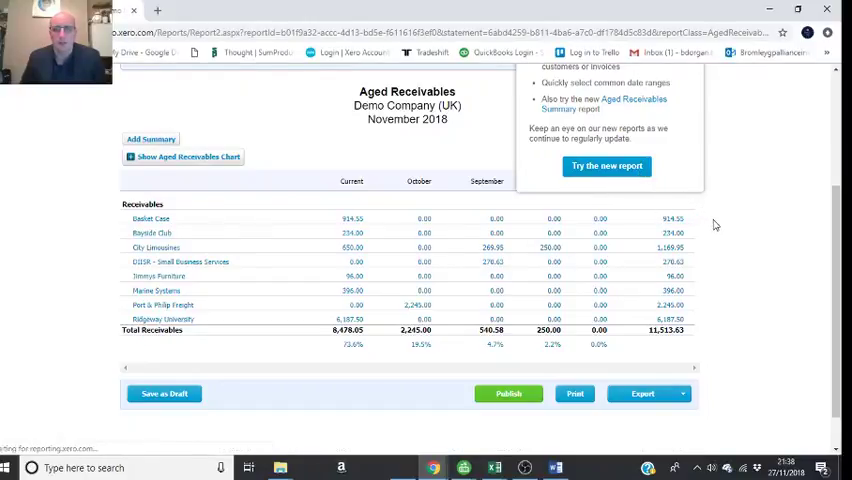
{"action": "left_click", "coordinate": [606, 166]}
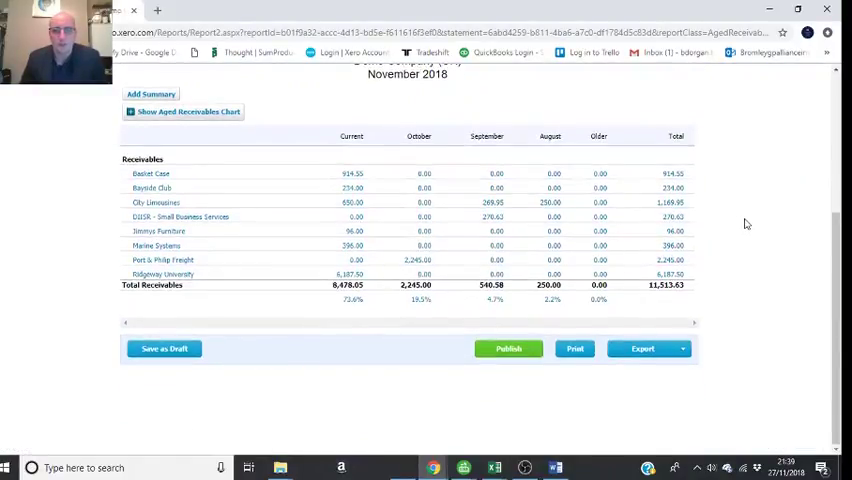
{"action": "scroll", "scroll_direction": "up", "scroll_amount": 3}
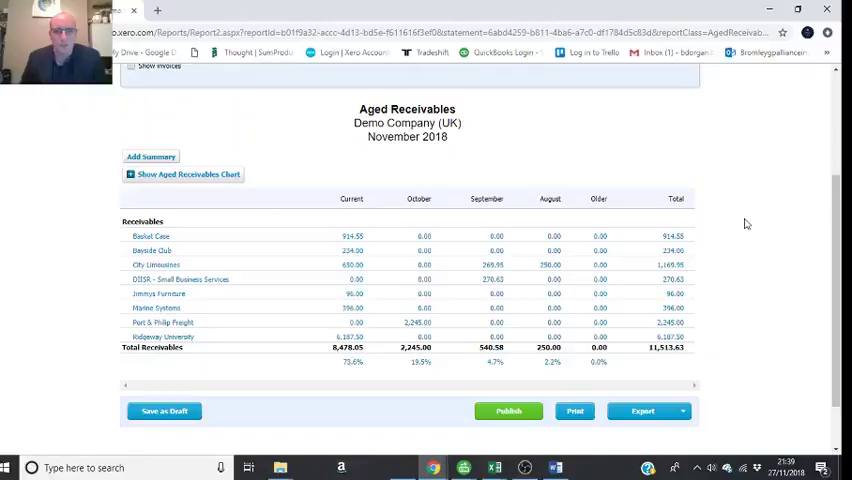
{"action": "mouse_move", "coordinate": [321, 299]}
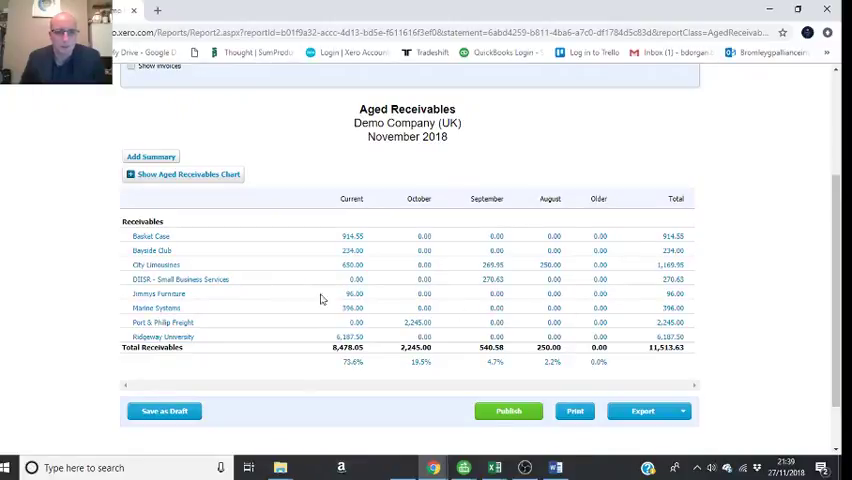
{"action": "mouse_move", "coordinate": [349, 298]}
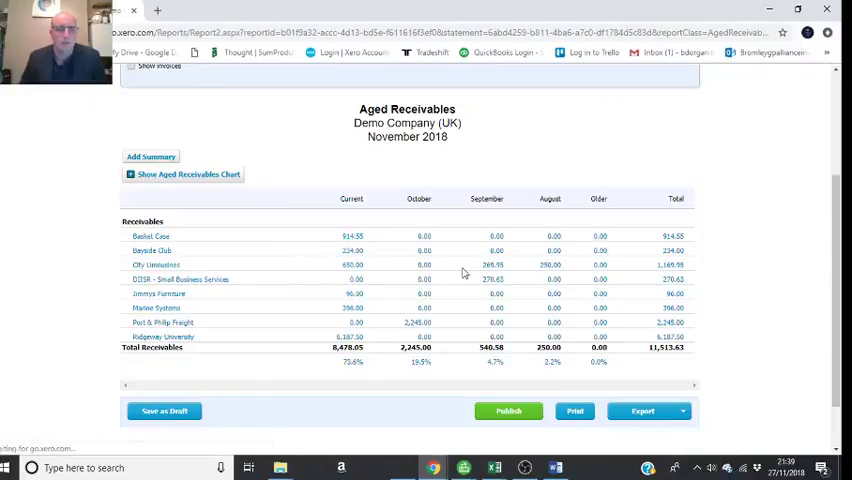
{"action": "left_click", "coordinate": [151, 236]}
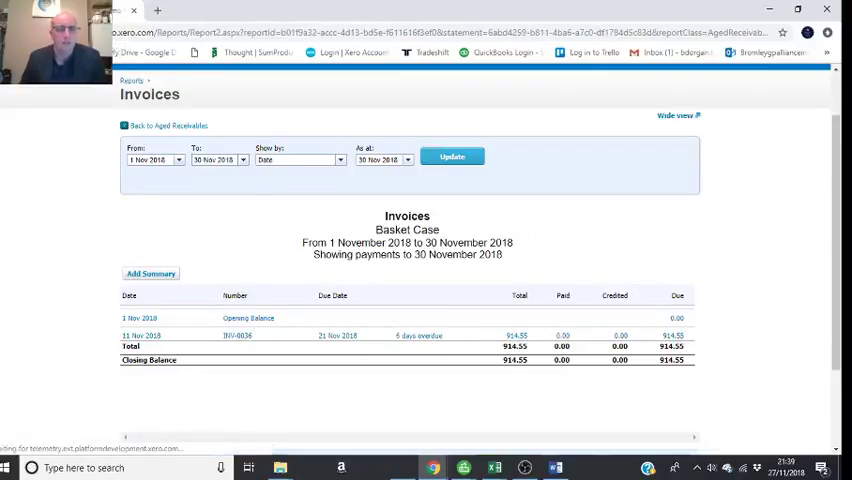
- Return to the aged receivables summary after viewing Basket Case and Jimmys Furniture invoices
{"action": "left_click", "coordinate": [167, 125]}
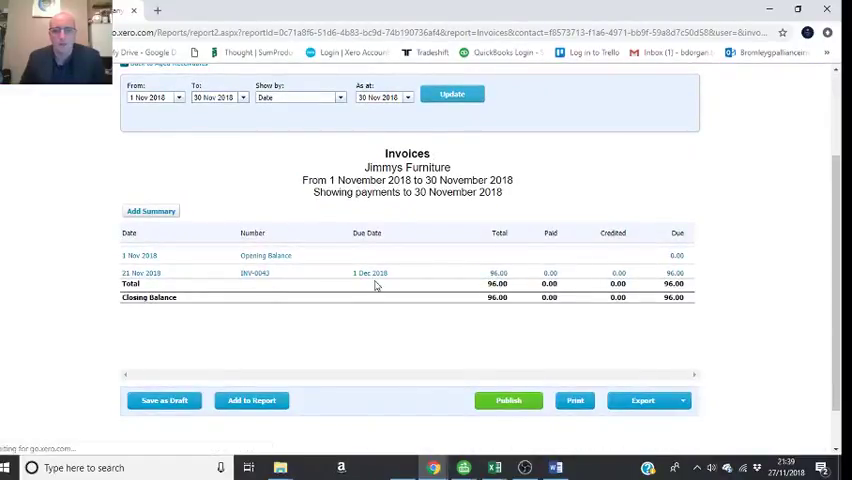
{"action": "left_click", "coordinate": [255, 272]}
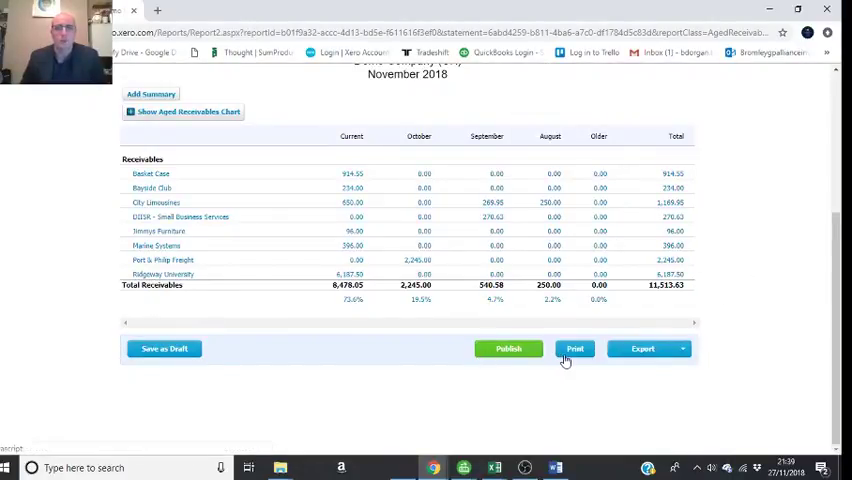
{"action": "mouse_move", "coordinate": [648, 355]}
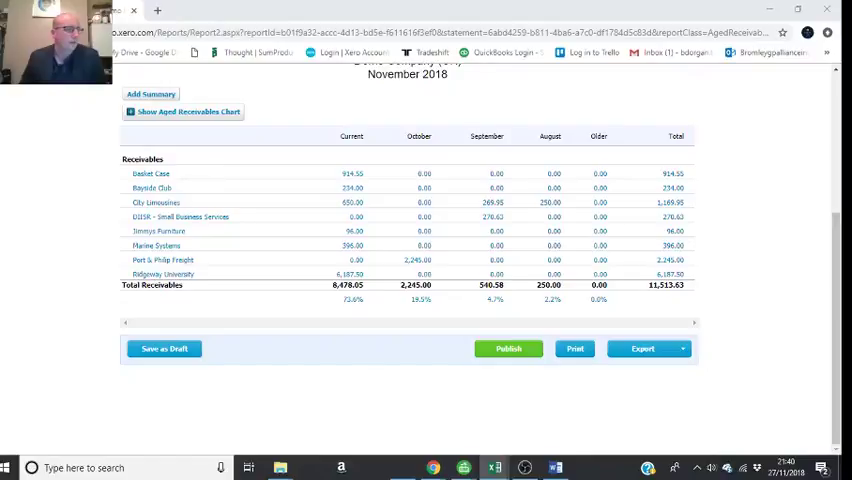
- Open the exported aged receivables workbook in Excel with editing enabled
{"action": "left_click", "coordinate": [643, 348]}
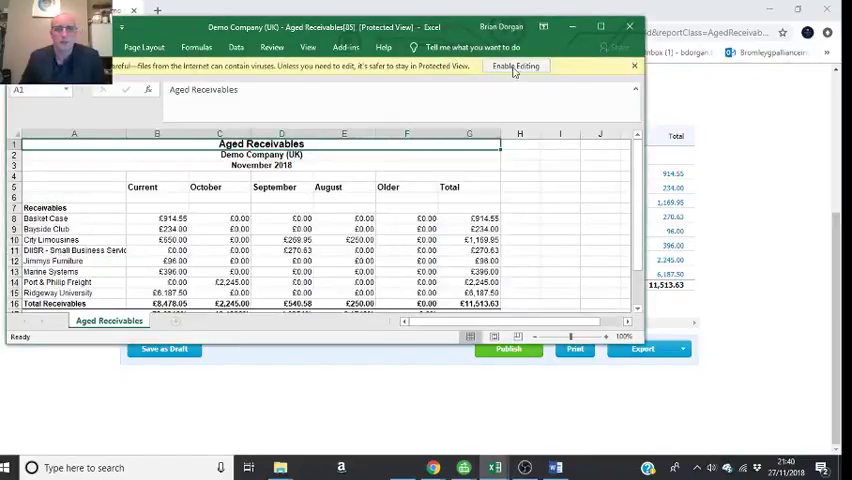
{"action": "left_click", "coordinate": [516, 66]}
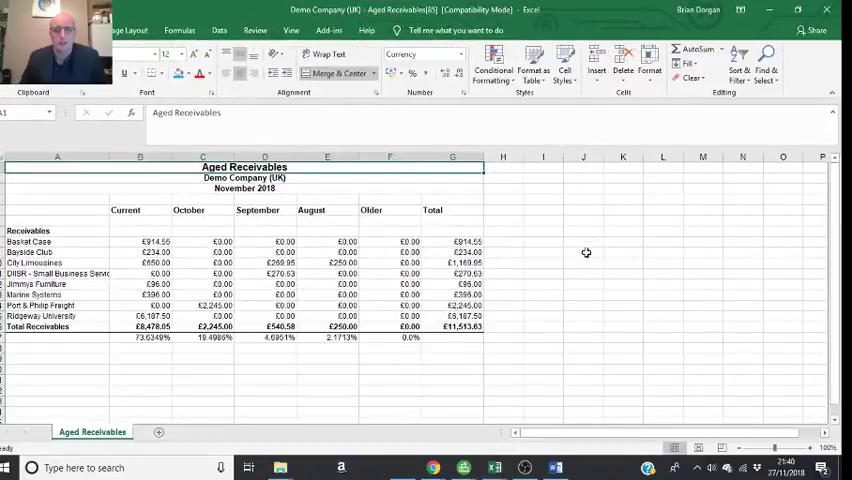
- Enter 'Comments' in H5 and format-paint the Total heading style onto it
{"action": "left_click", "coordinate": [583, 252]}
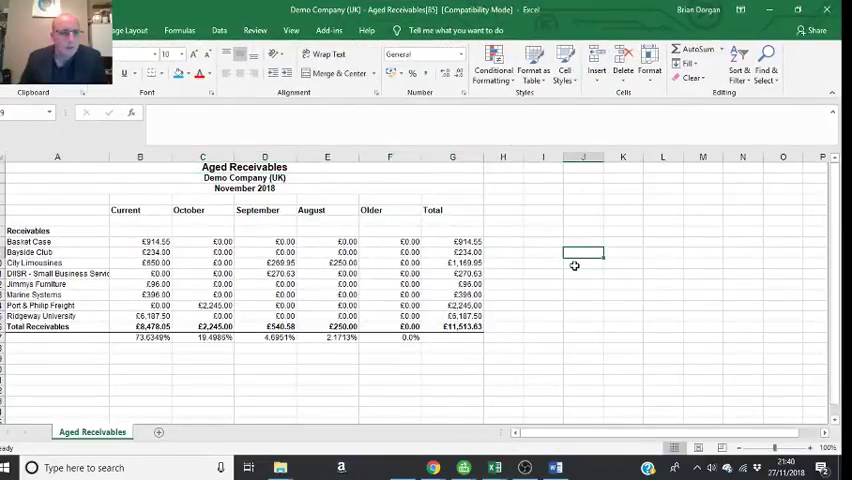
{"action": "mouse_move", "coordinate": [501, 213]}
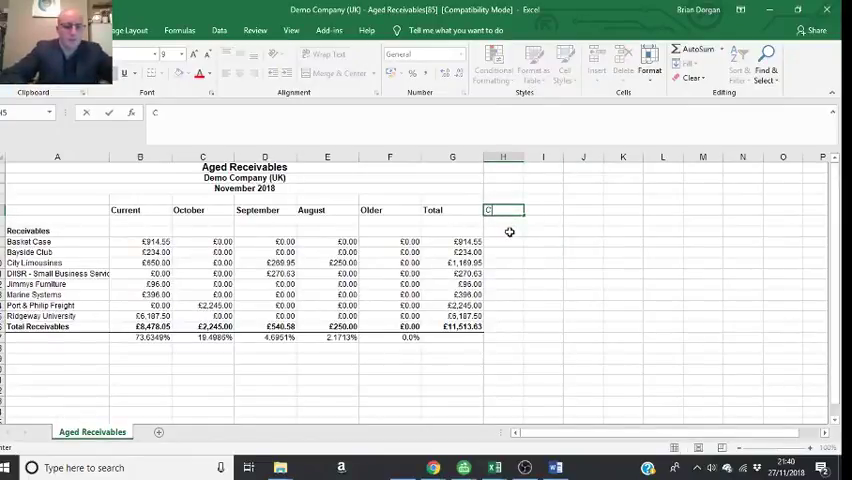
{"action": "type", "text": "Comments"}
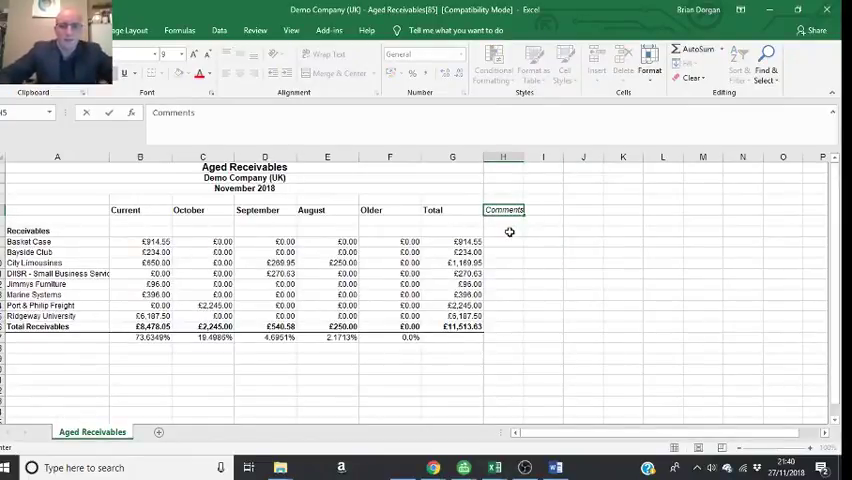
{"action": "left_click", "coordinate": [452, 210]}
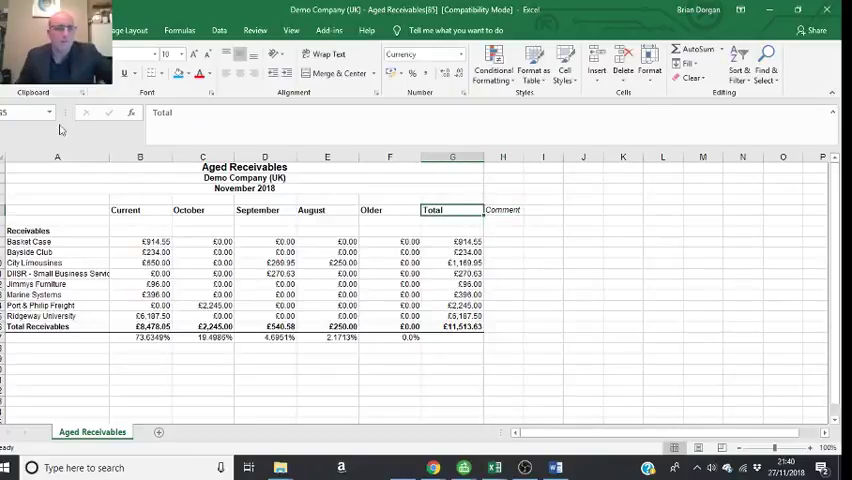
{"action": "left_click", "coordinate": [504, 209]}
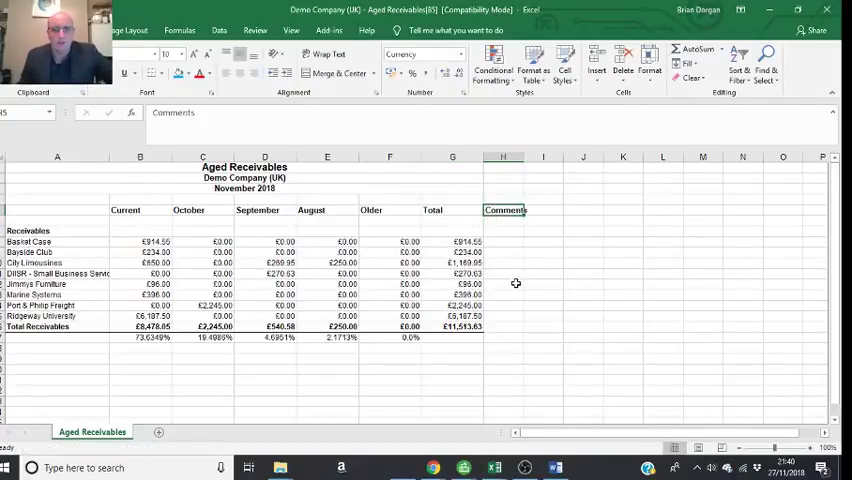
{"action": "left_click", "coordinate": [503, 284]}
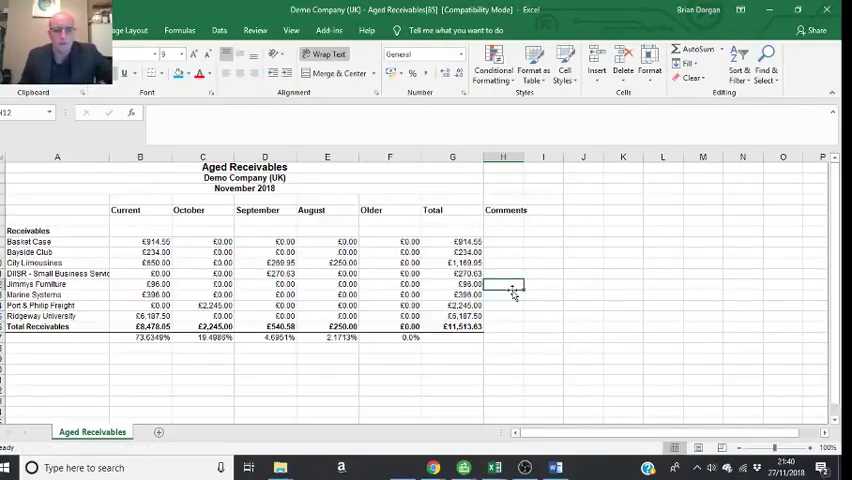
- Note 'Phoned Jimmy and emailed' against Jimmys Furniture in H12
{"action": "type", "text": "P"}
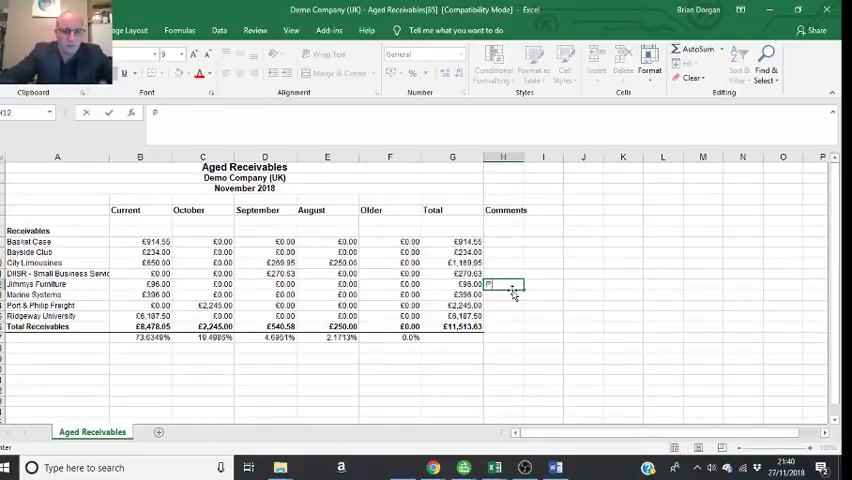
{"action": "type", "text": "Phoned"}
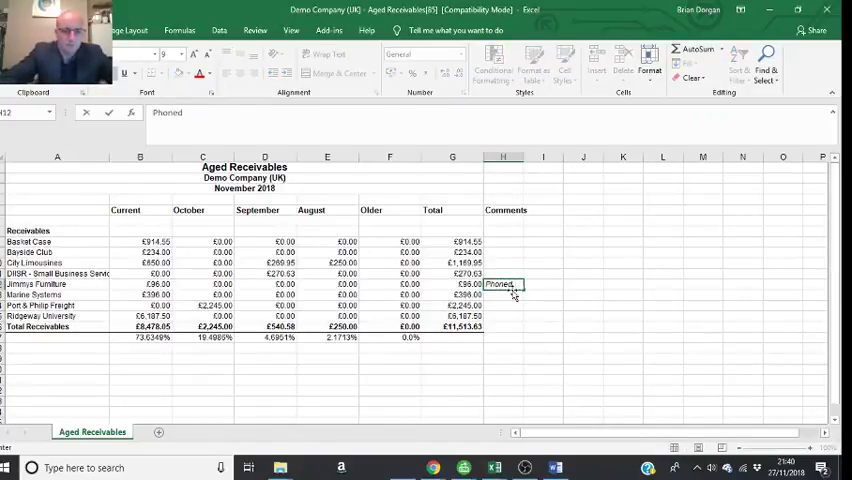
{"action": "type", "text": "Jimmy and emailed"}
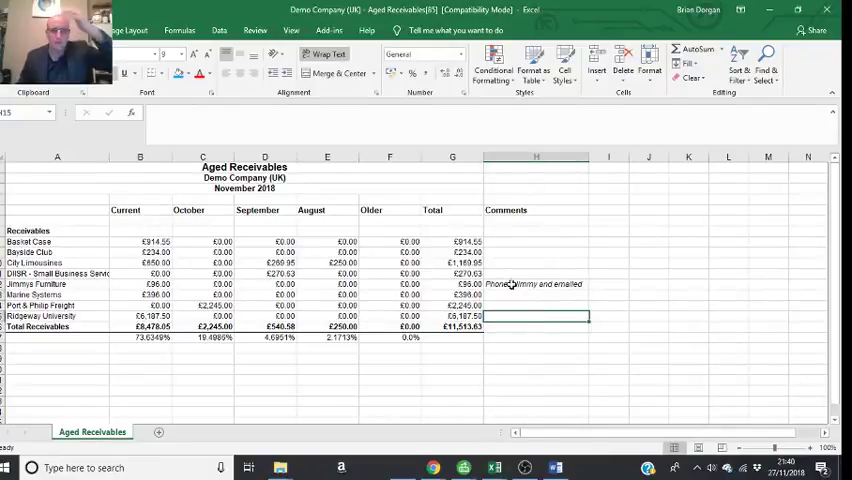
- Note 'Emailed but no response' against City Limousines in H10
{"action": "left_click", "coordinate": [536, 262]}
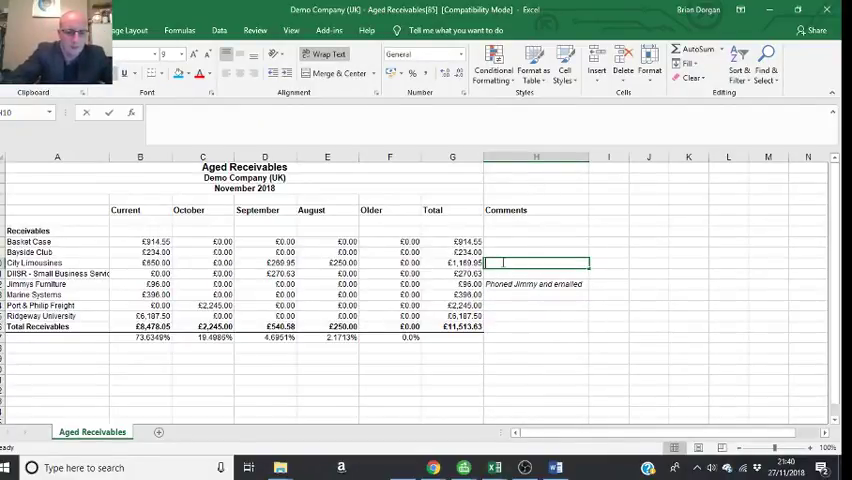
{"action": "type", "text": "Emailed"}
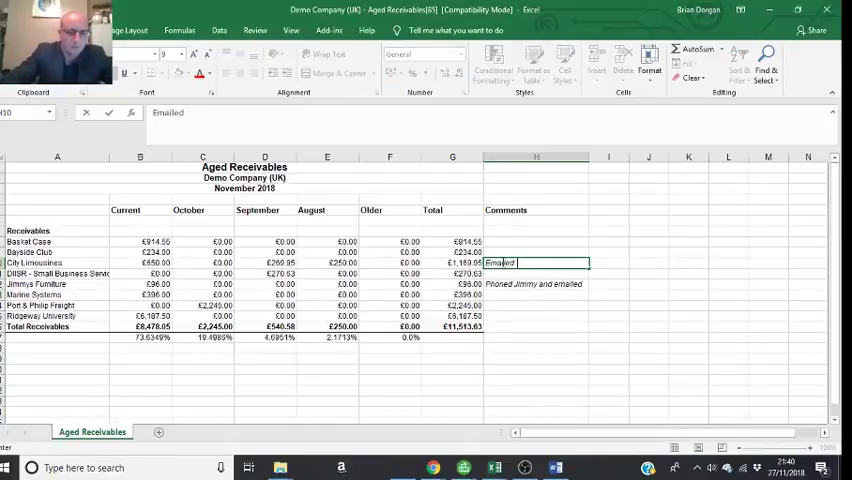
{"action": "type", "text": "but no"}
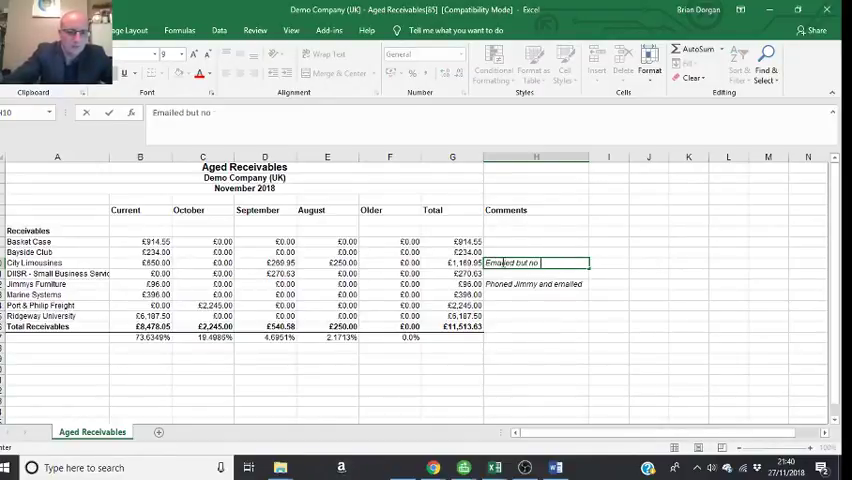
{"action": "type", "text": "response"}
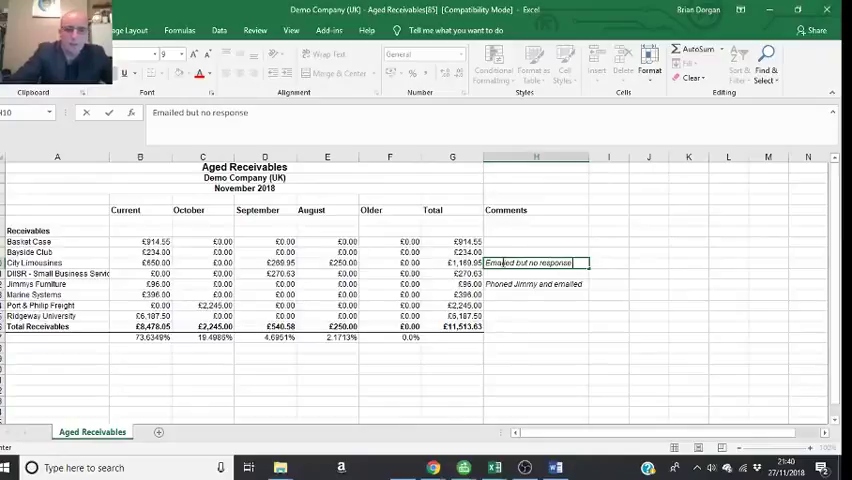
{"action": "left_click", "coordinate": [536, 337]}
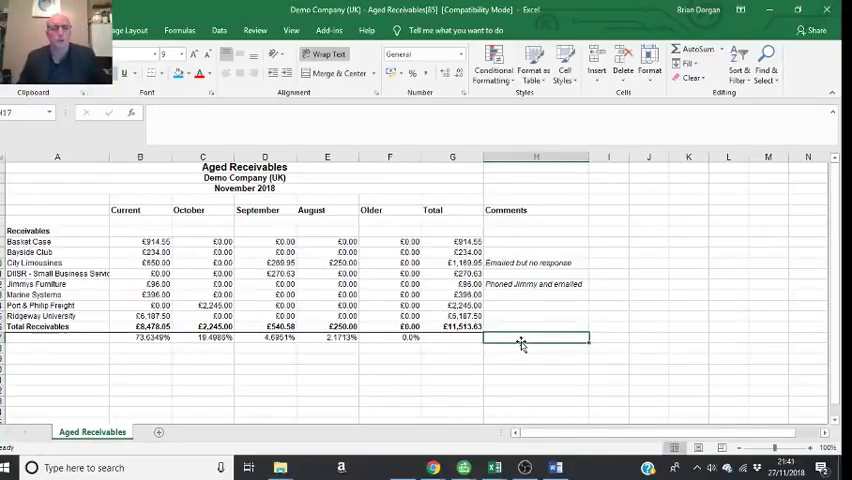